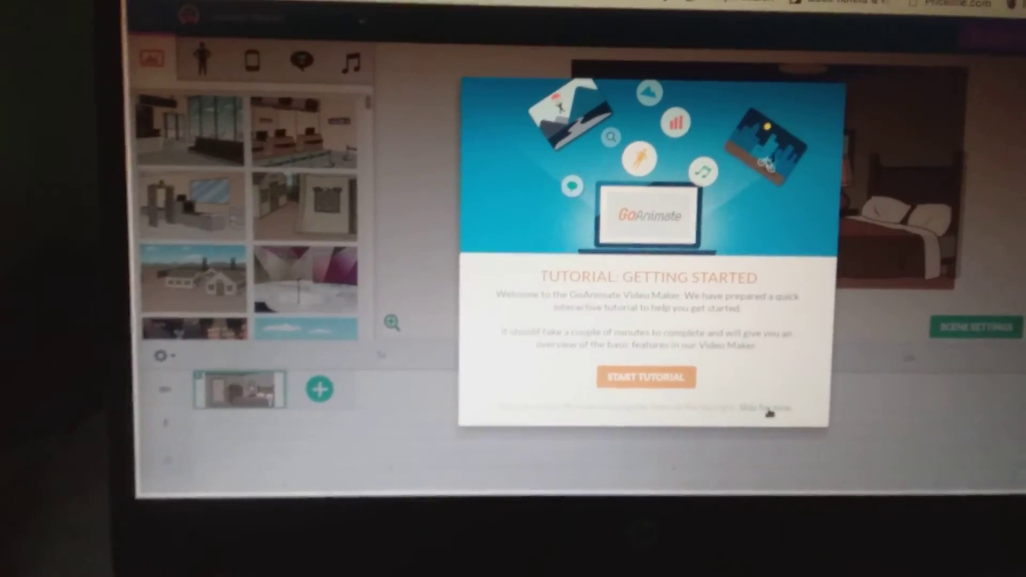
# Skip the Getting Started tutorial so the bedroom scene can be previewed
pyautogui.click(762, 408)
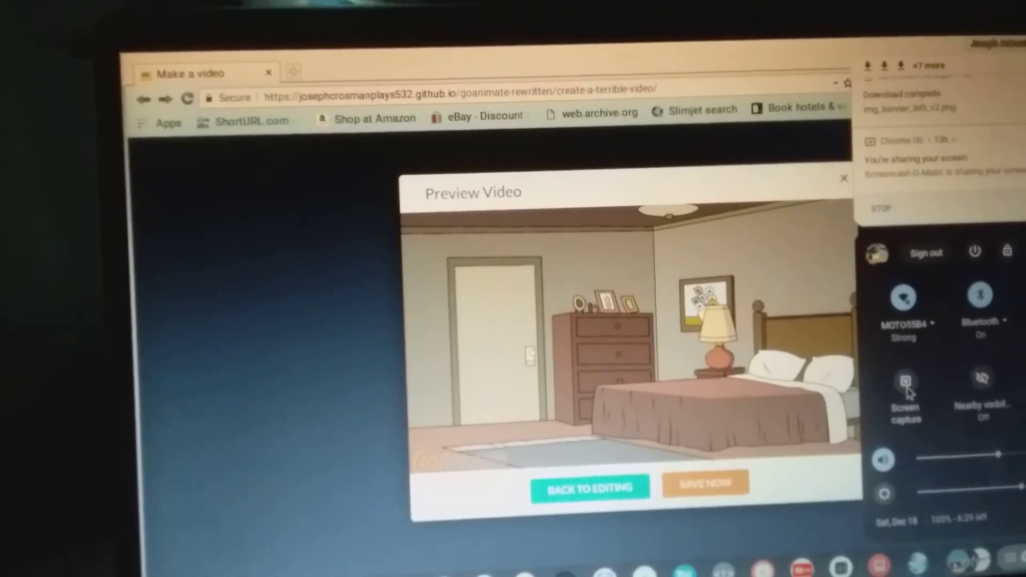
# Start a ChromeOS screen capture while the bedroom preview plays
pyautogui.click(905, 383)
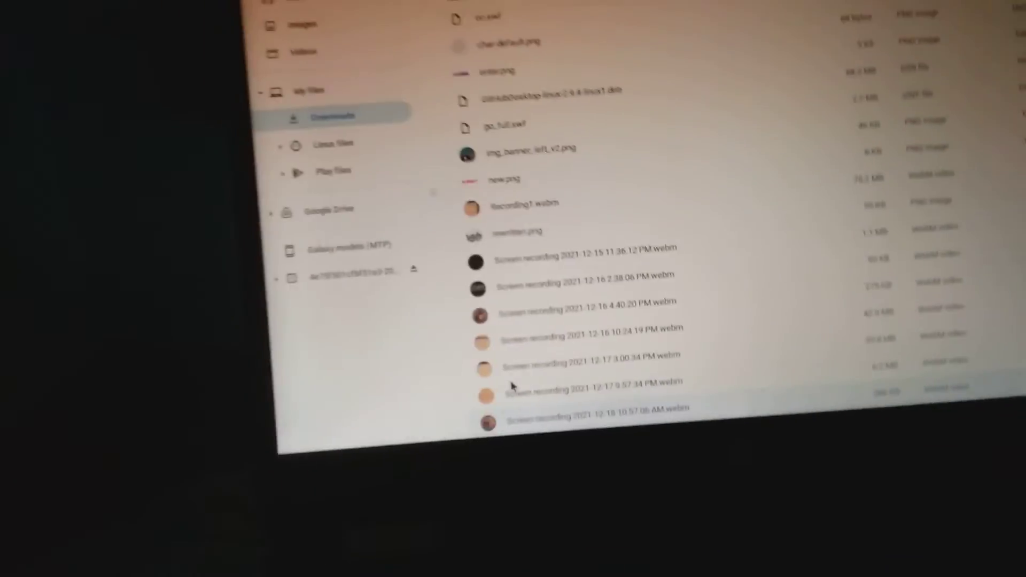
# Replay the newest Screen recording webm from the Downloads list
pyautogui.scroll(-3)
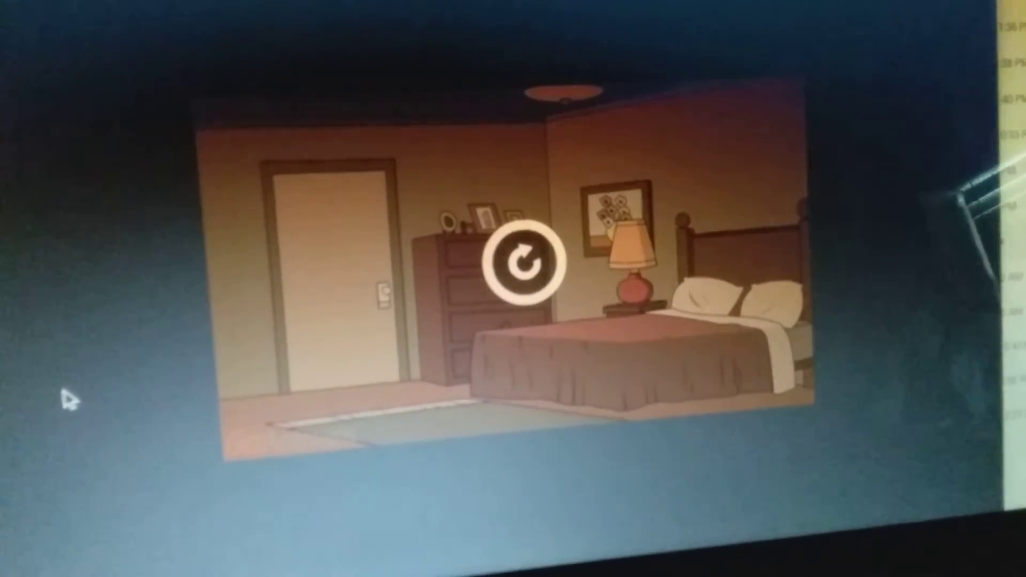
pyautogui.click(523, 261)
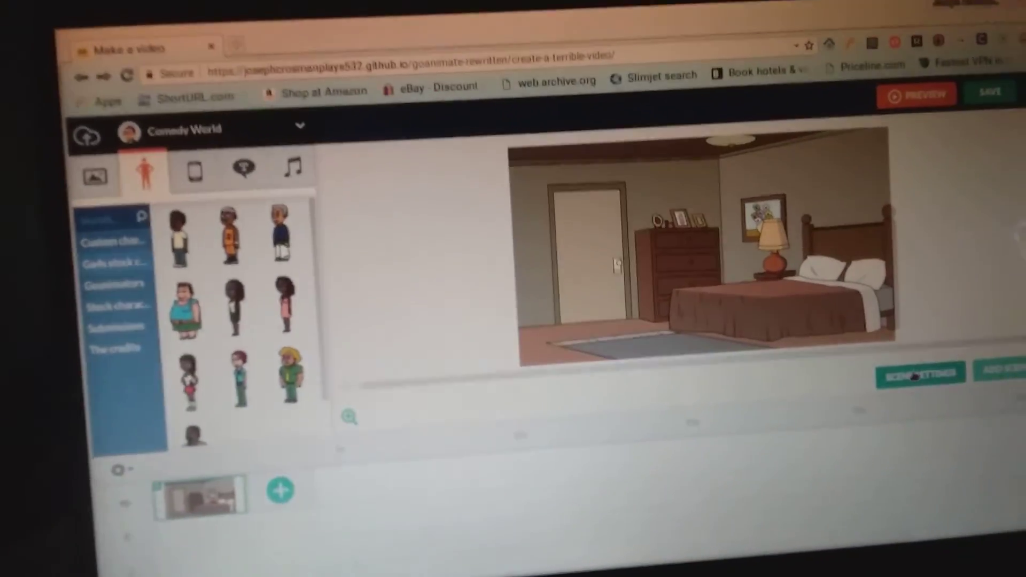
# Add a Text-to-Speech narration line reading 'test' in the bedroom scene's settings
pyautogui.click(919, 374)
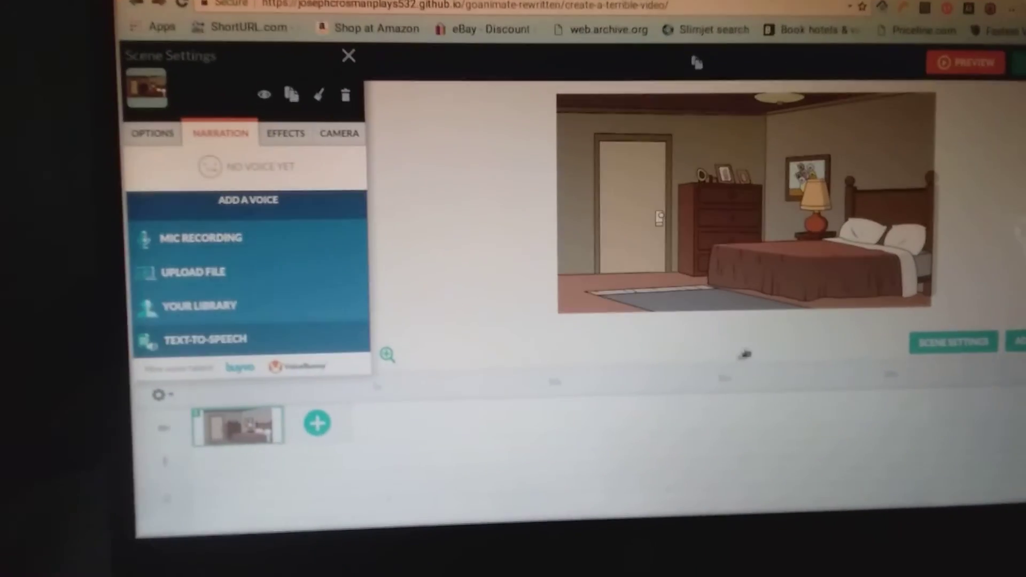
pyautogui.click(203, 339)
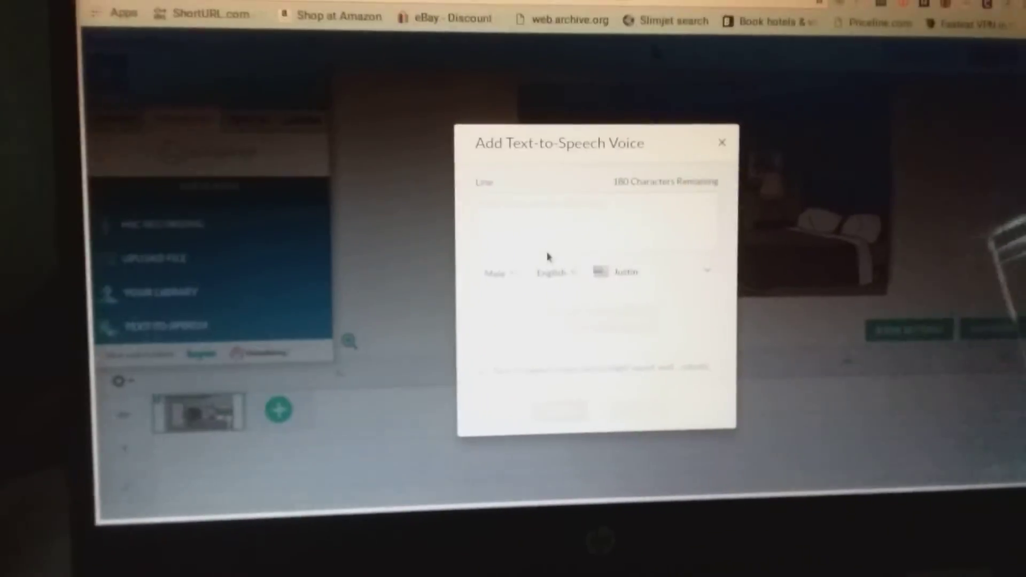
pyautogui.write('test')
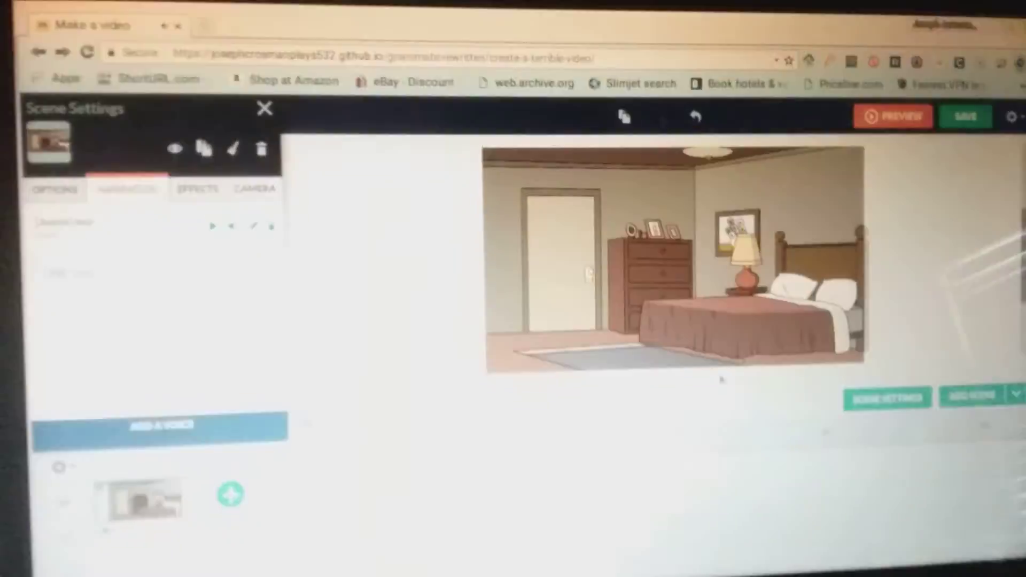
# Watch the two-second narrated preview, then return to editing
pyautogui.click(891, 116)
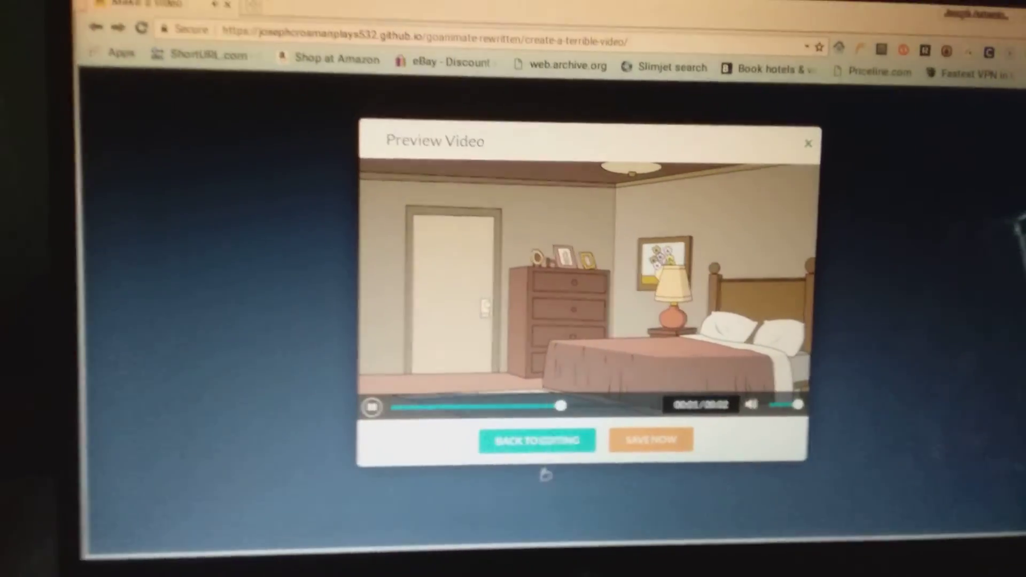
pyautogui.click(535, 439)
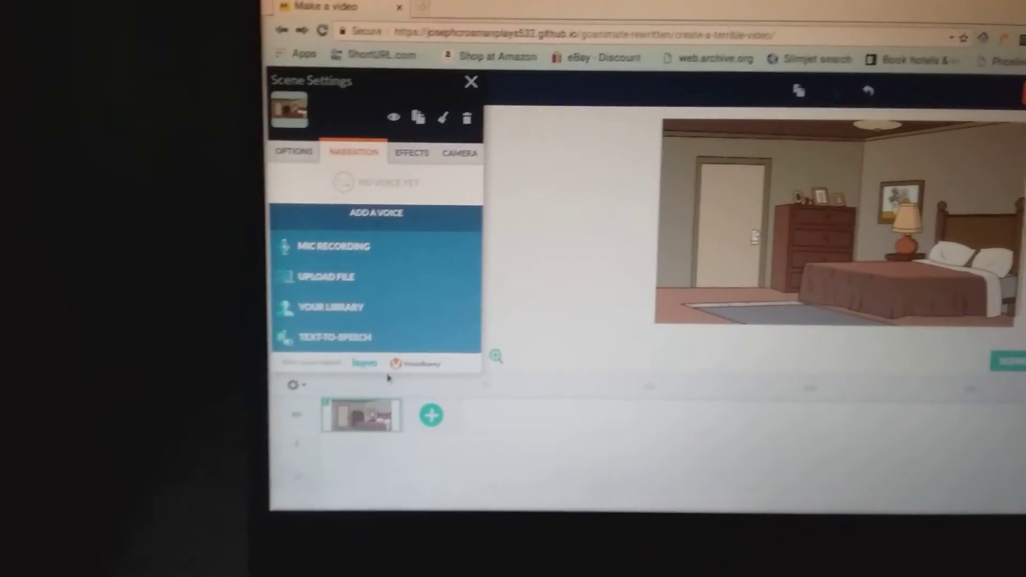
# Close the Scene Settings panel to show the Comedy World character library
pyautogui.click(471, 81)
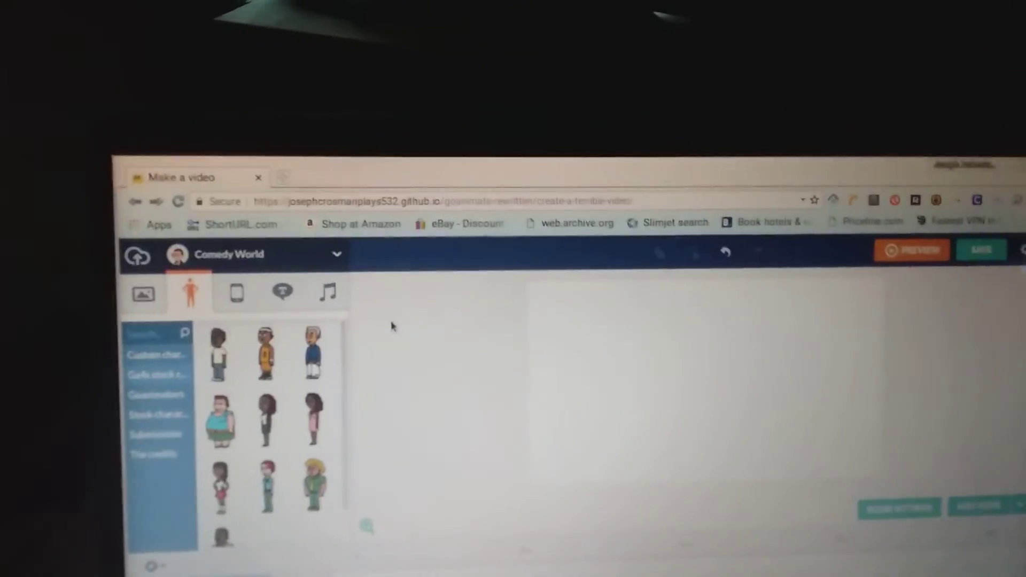